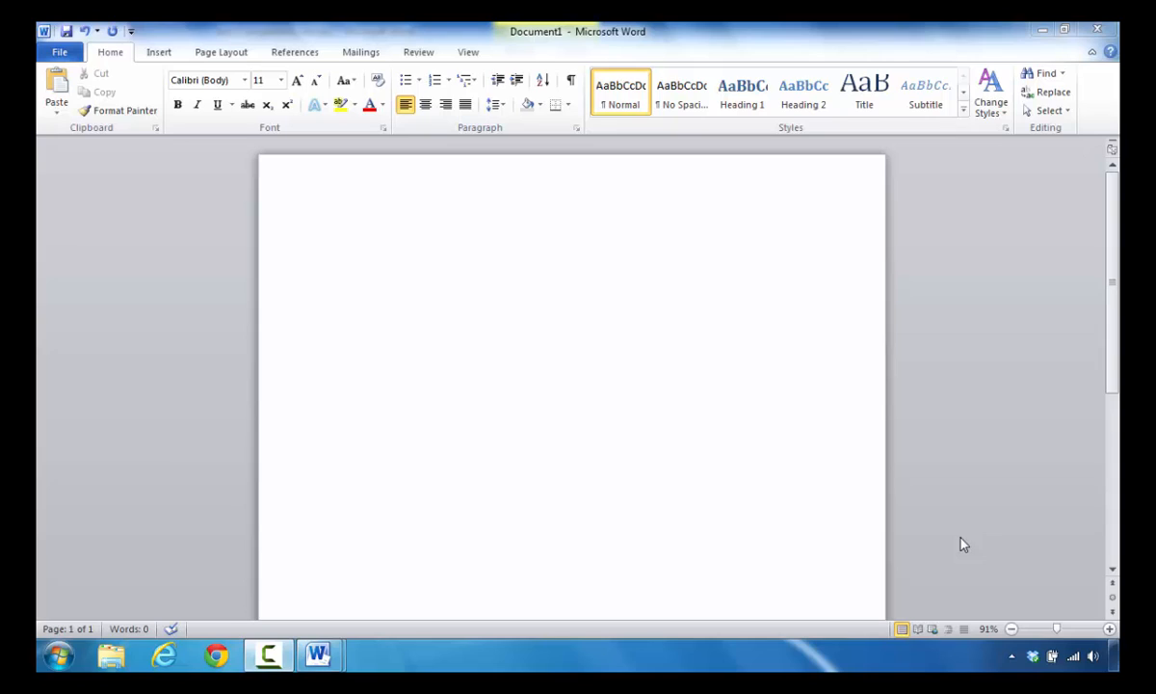
mouse_move(468, 282)
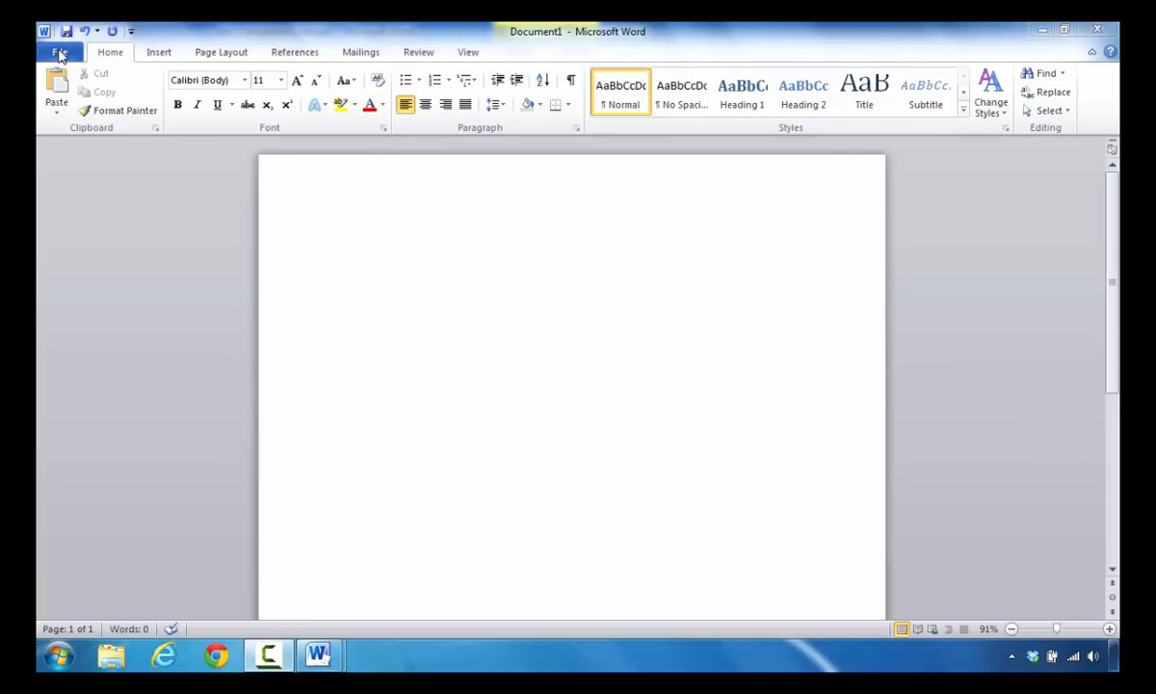
mouse_move(217, 118)
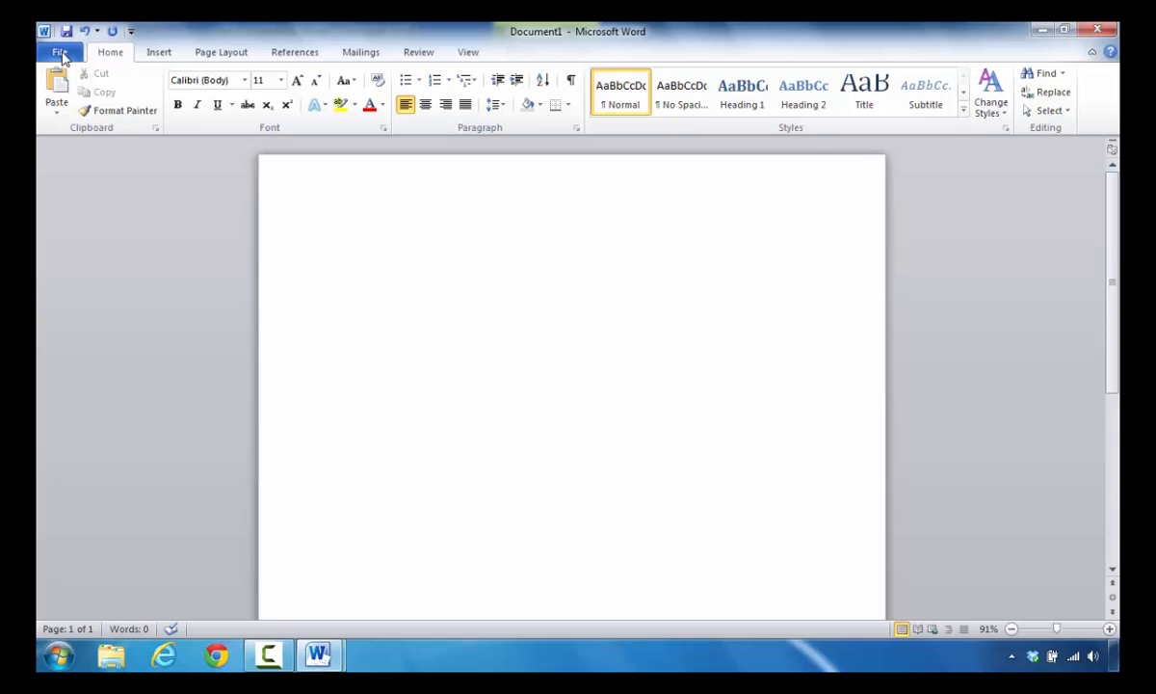
Open the File tab to show Document1's Info page.
left_click(60, 52)
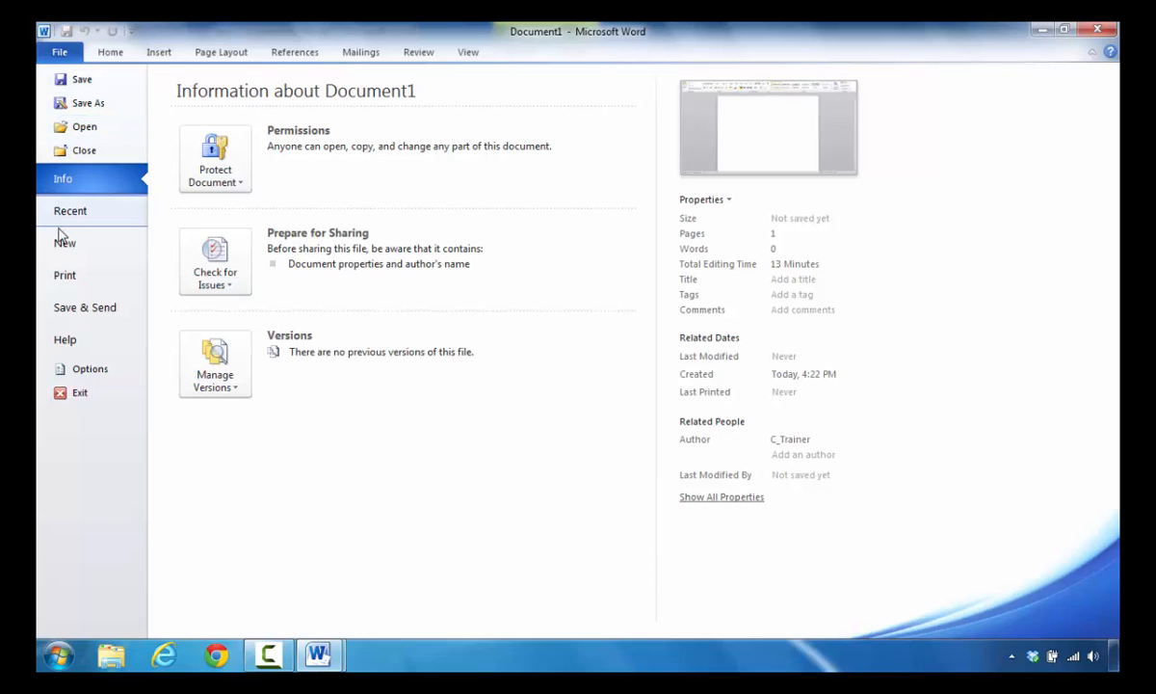
mouse_move(65, 243)
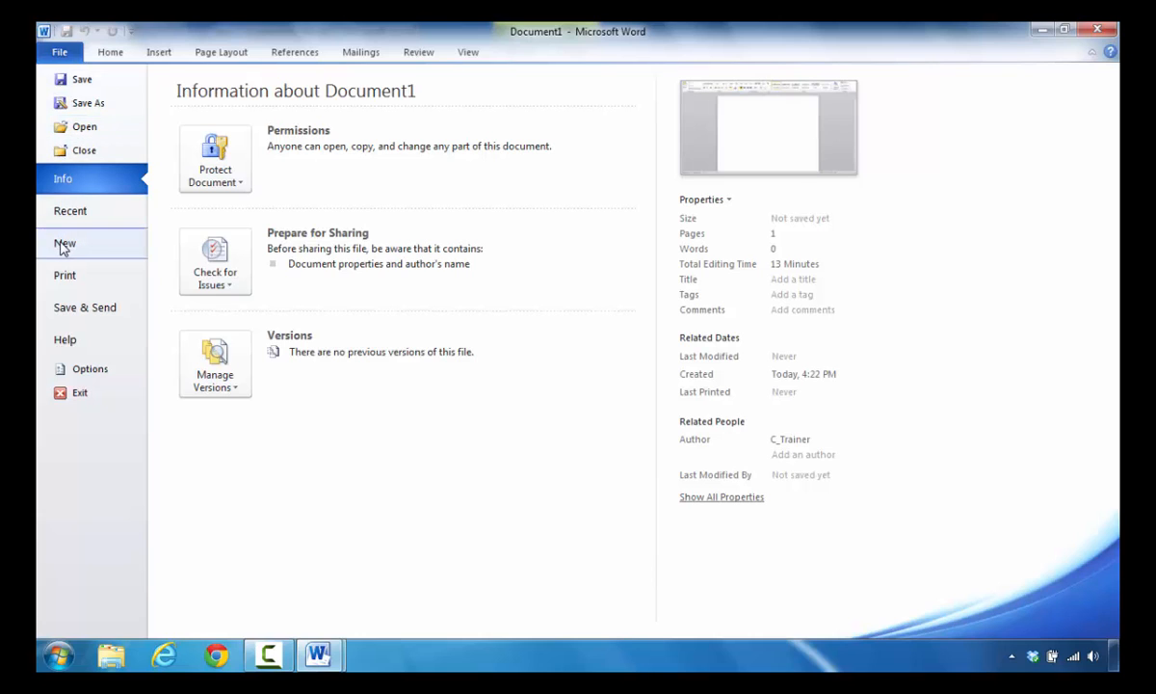
Show the New templates page and scroll to the New resume samples category.
left_click(64, 242)
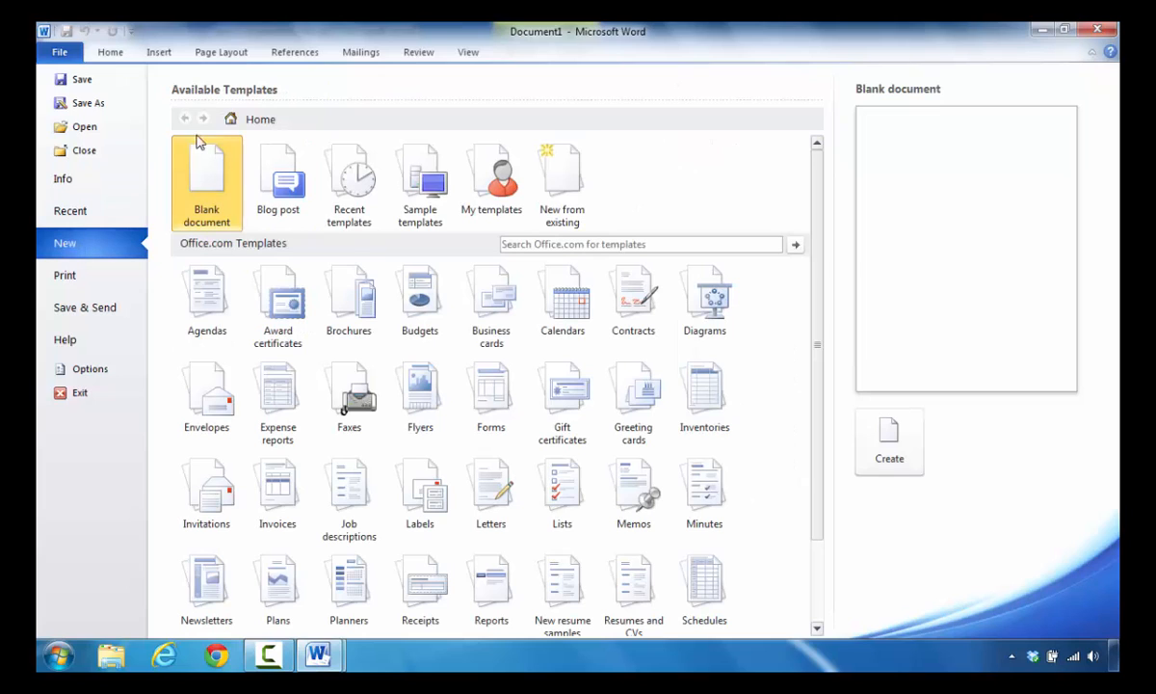
mouse_move(232, 99)
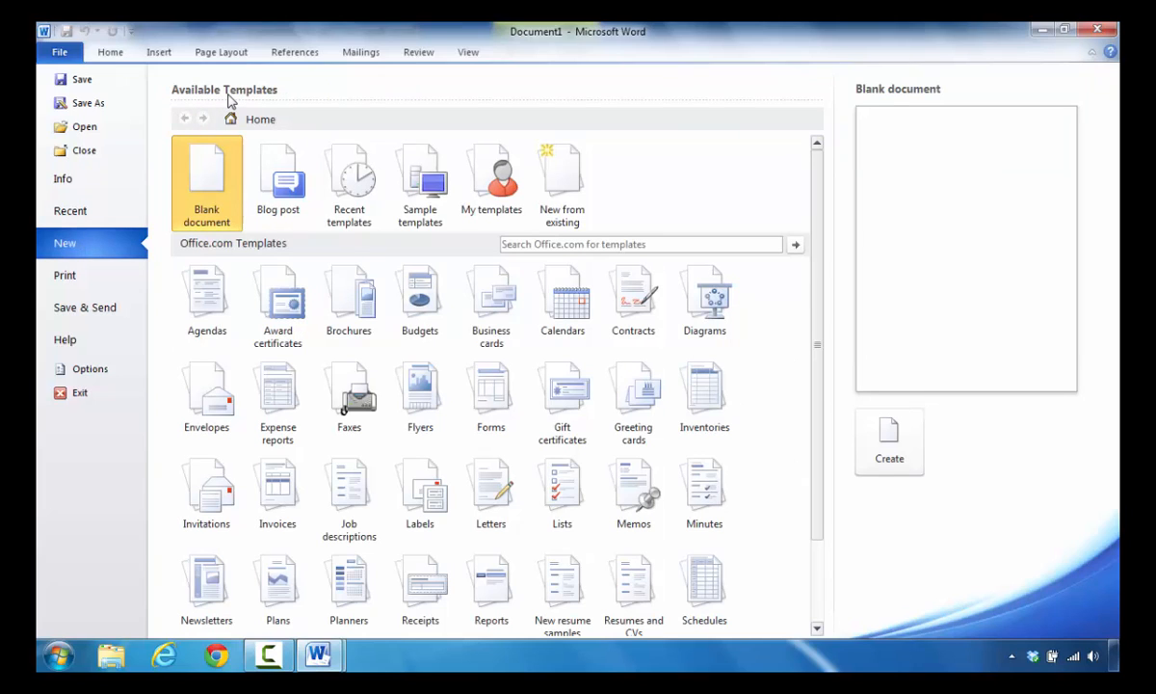
mouse_move(210, 256)
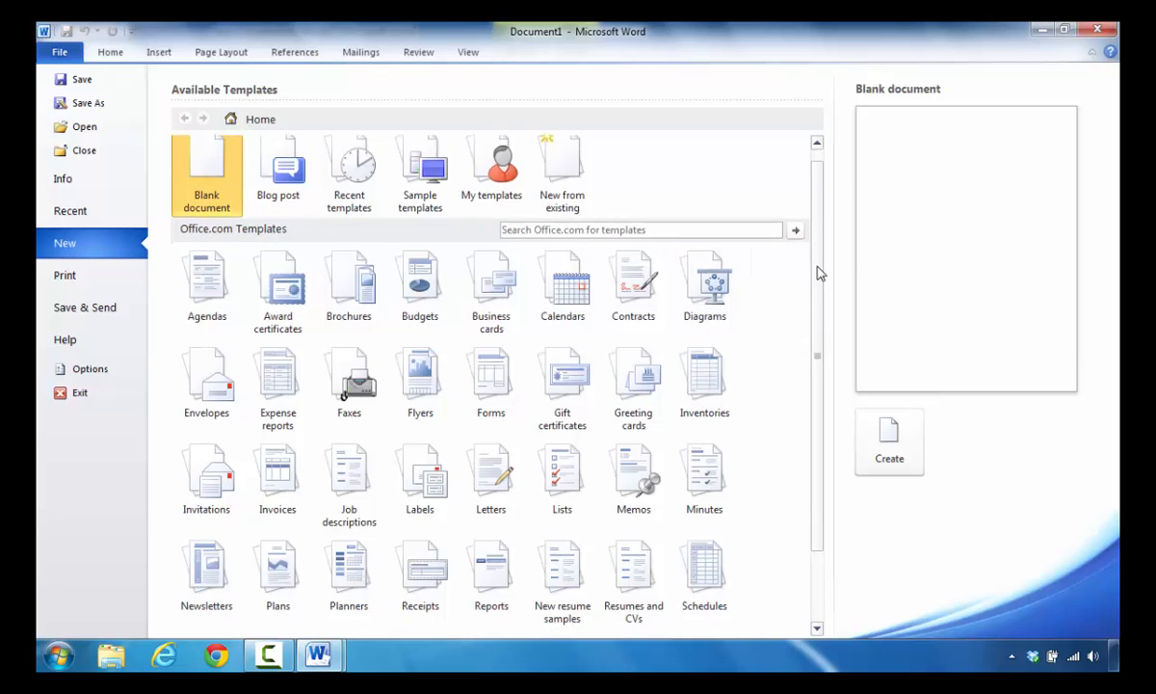
scroll("down", 3)
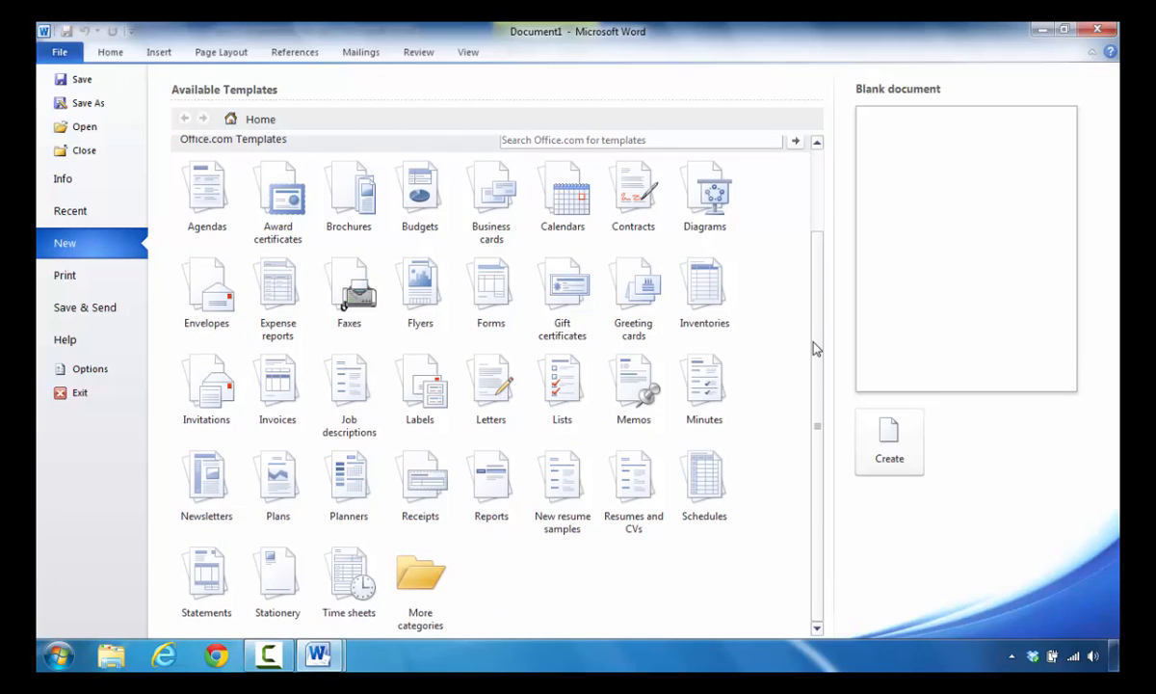
left_click(703, 385)
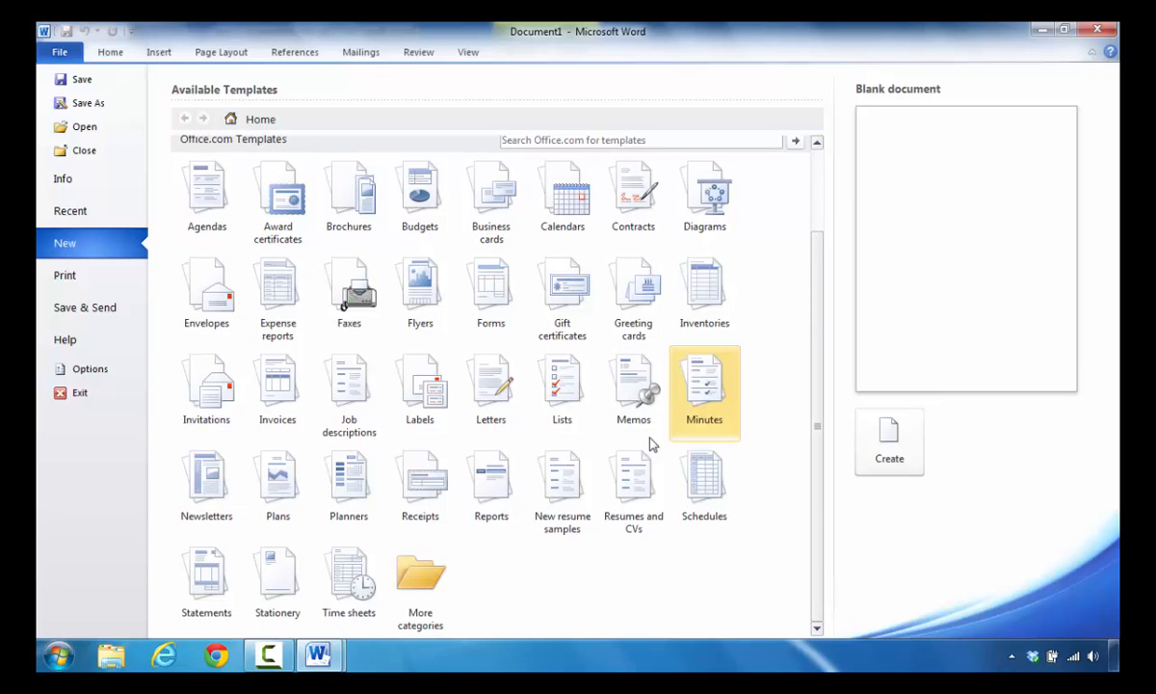
mouse_move(562, 477)
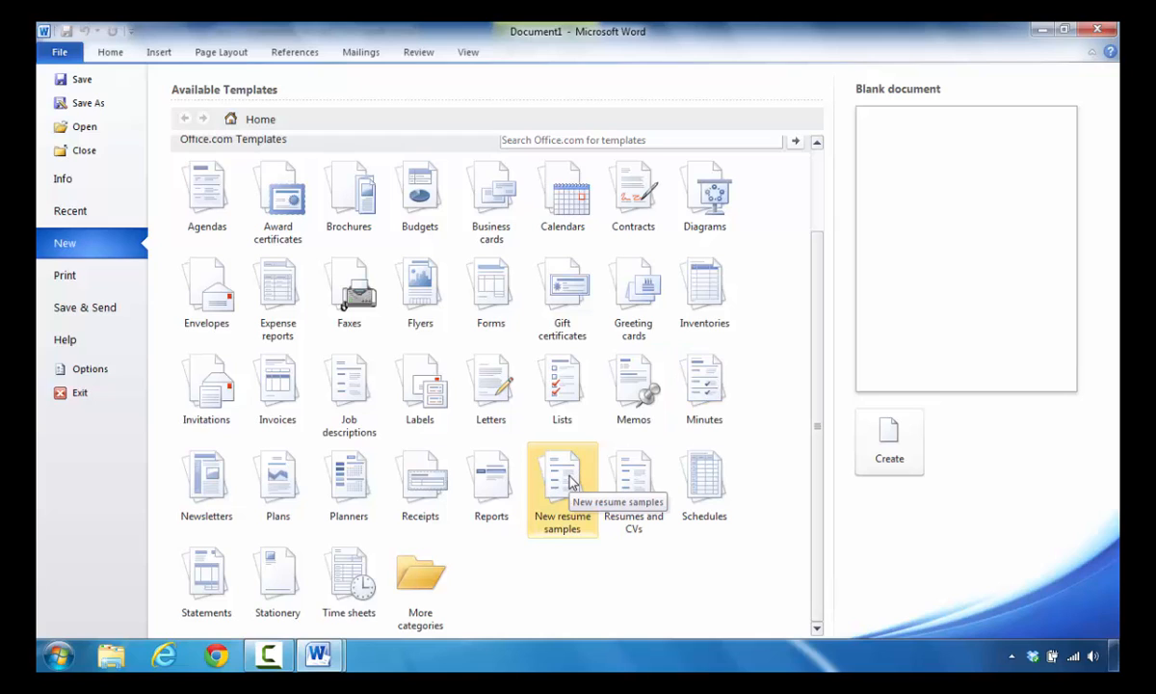
mouse_move(633, 479)
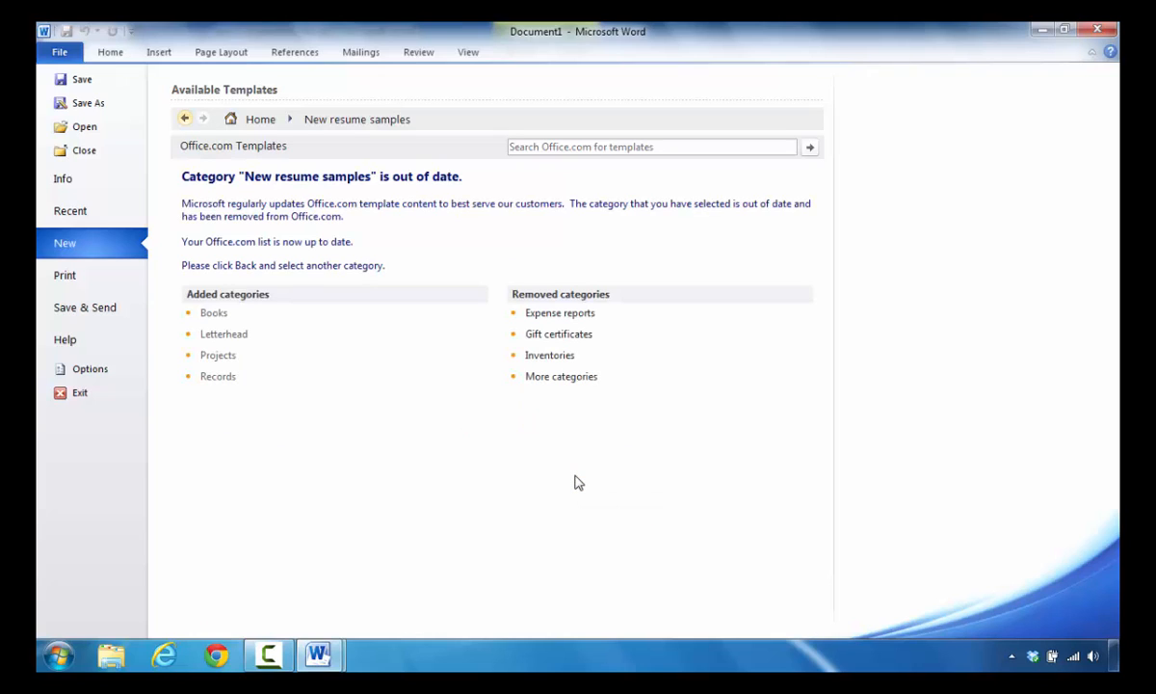
mouse_move(472, 405)
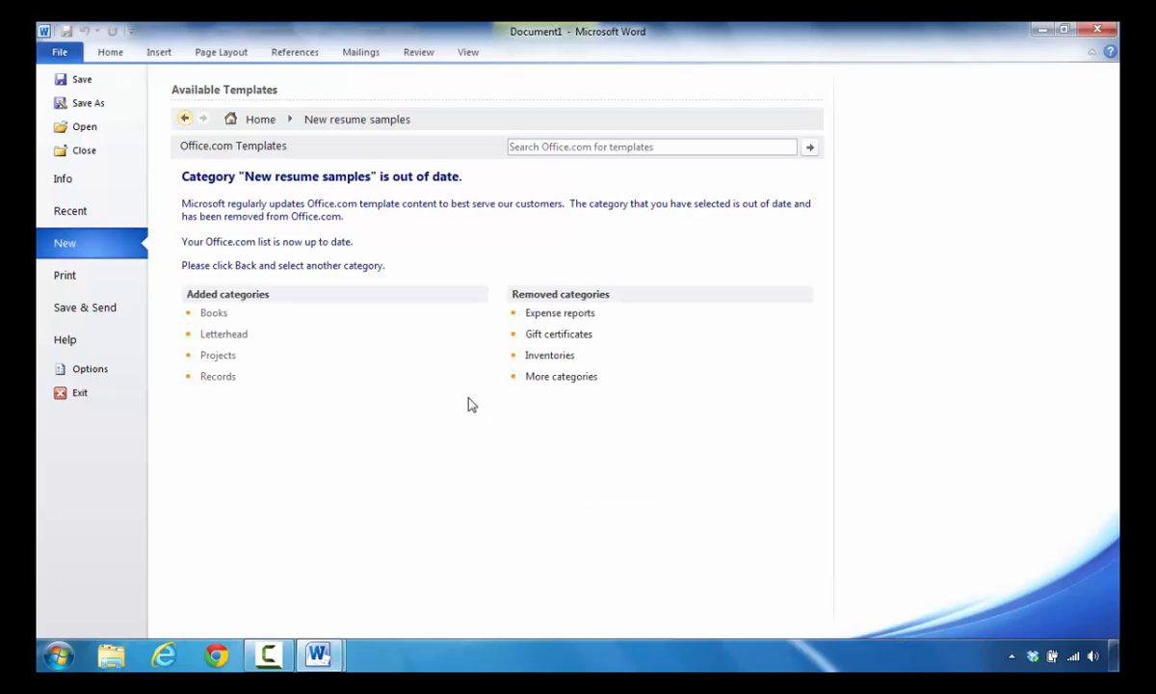
mouse_move(308, 196)
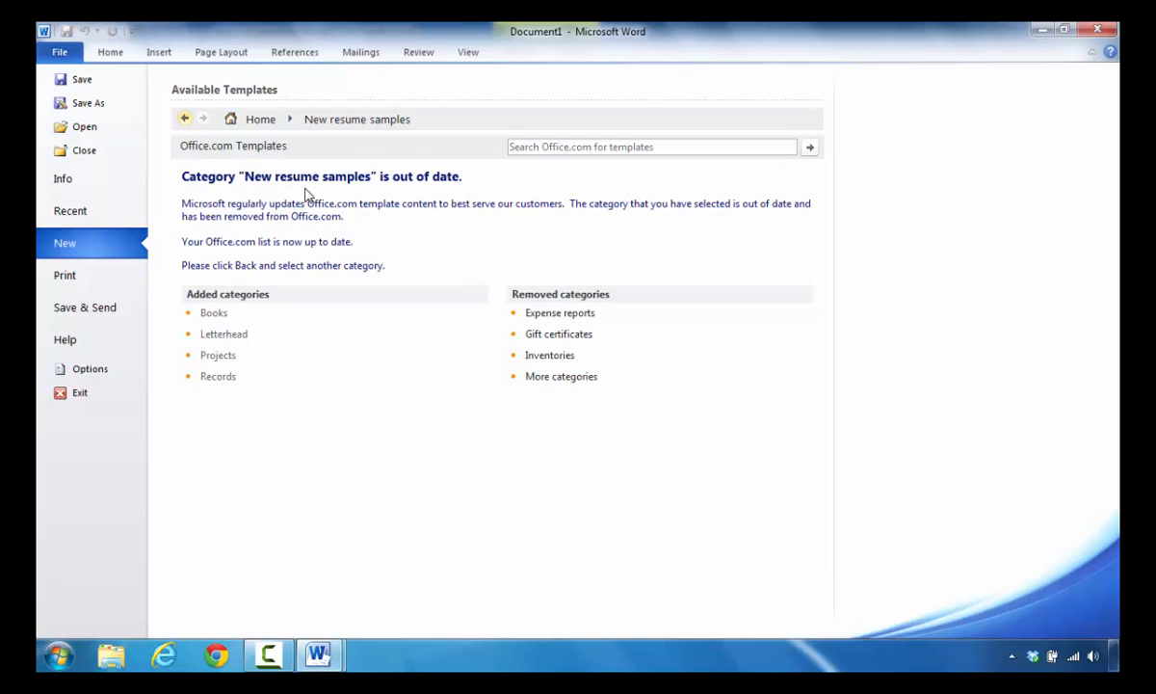
mouse_move(299, 275)
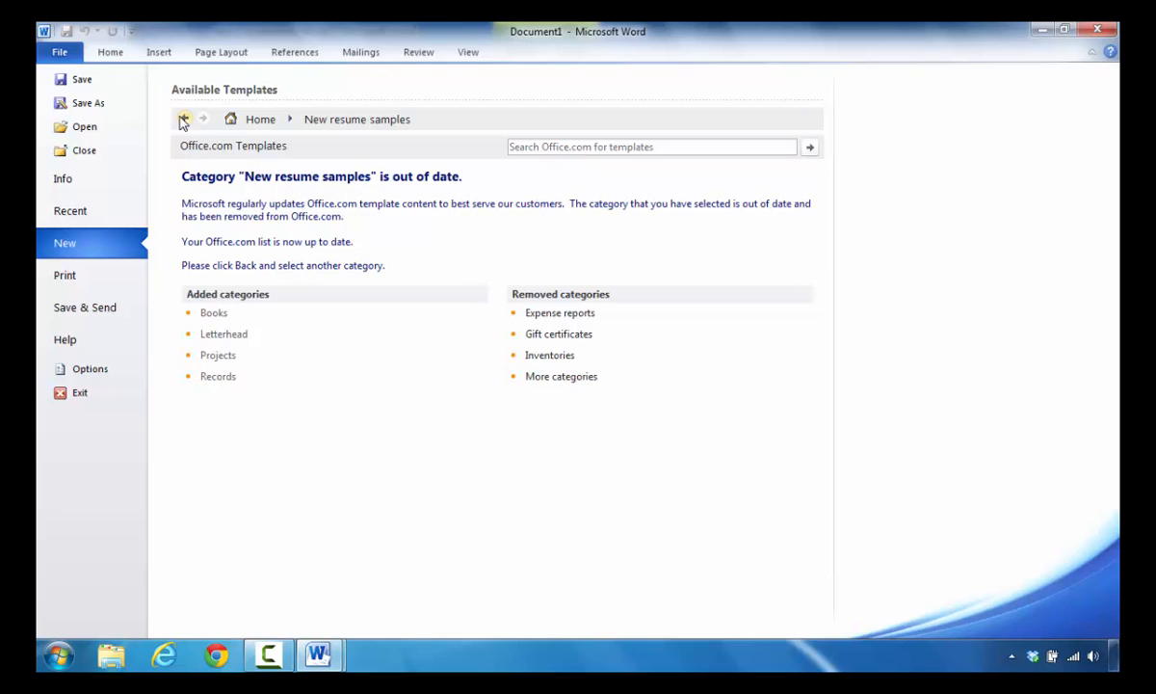
Go back from the out-of-date New resume samples category to the template home.
left_click(184, 119)
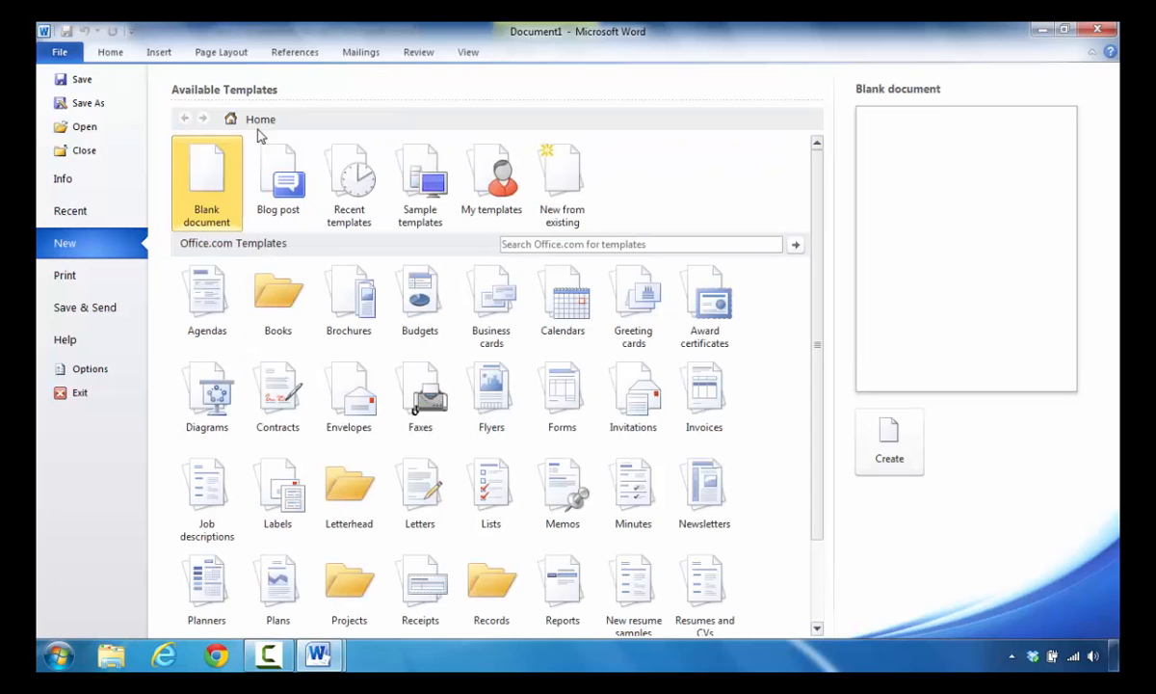
mouse_move(214, 258)
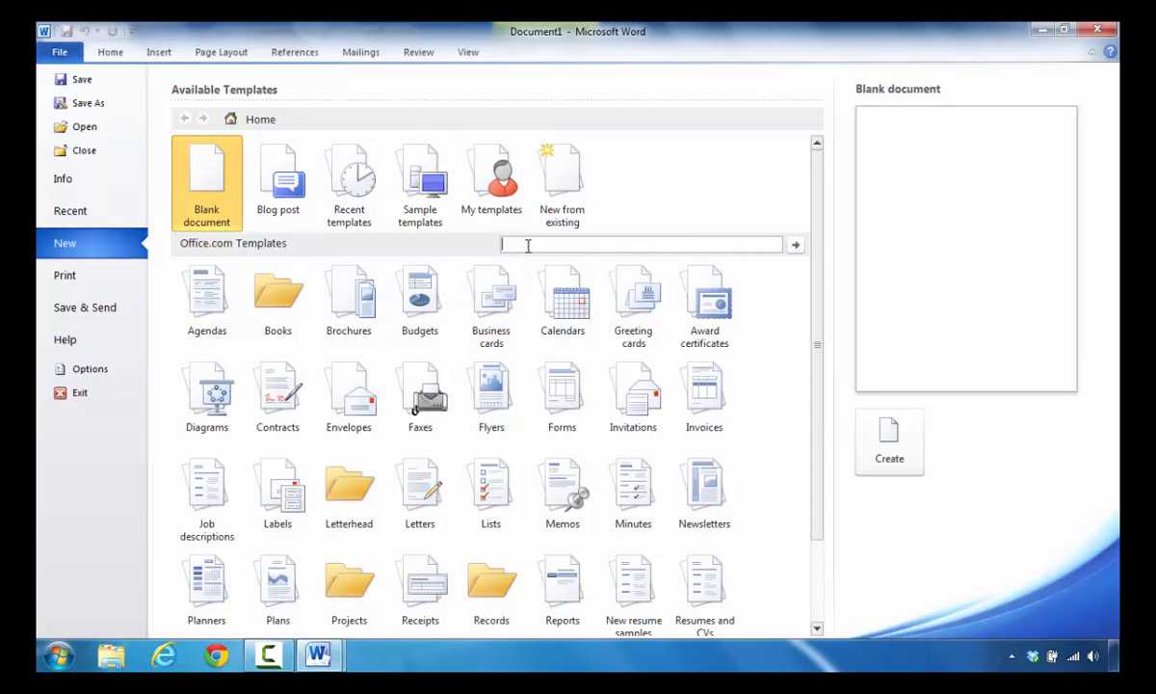
Type 'resume' into the Office.com template search box.
type("resume")
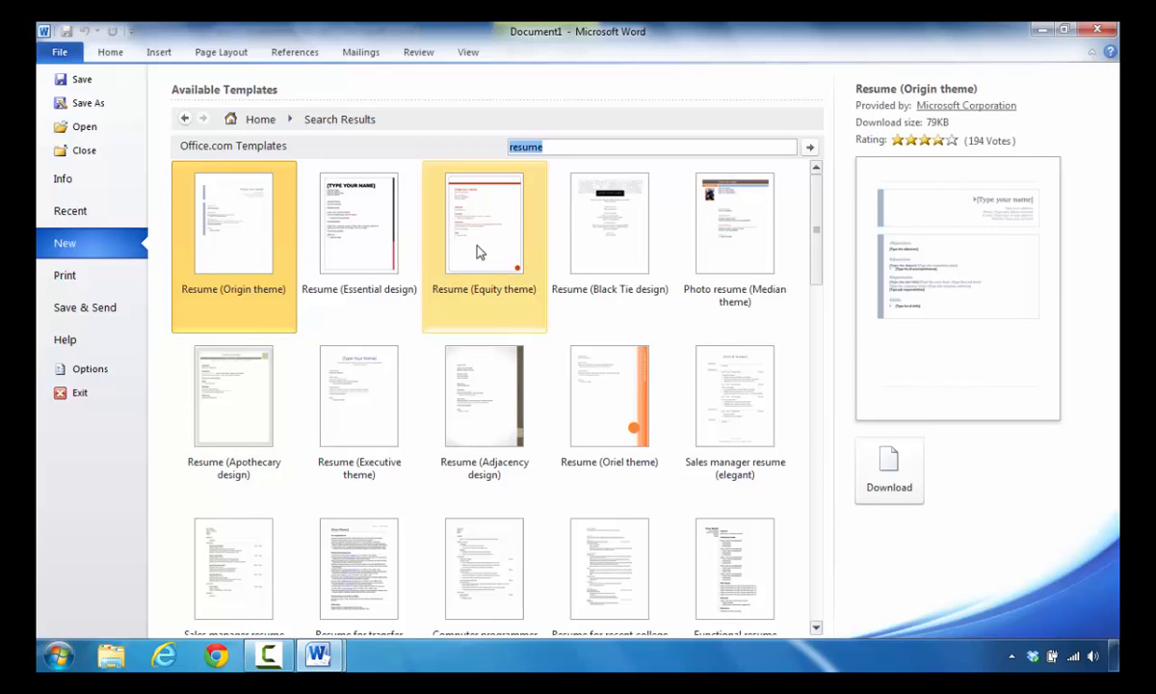
Browse the resume search results, keeping Resume (Origin theme) previewed.
scroll("down", 3)
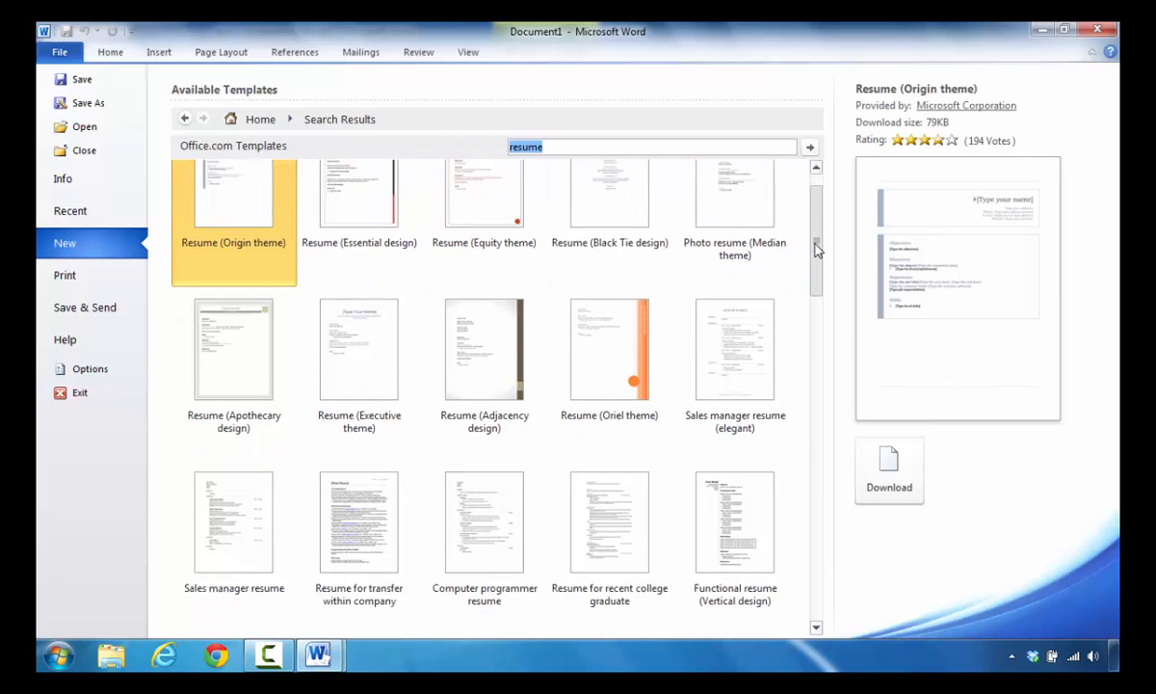
scroll("down", 3)
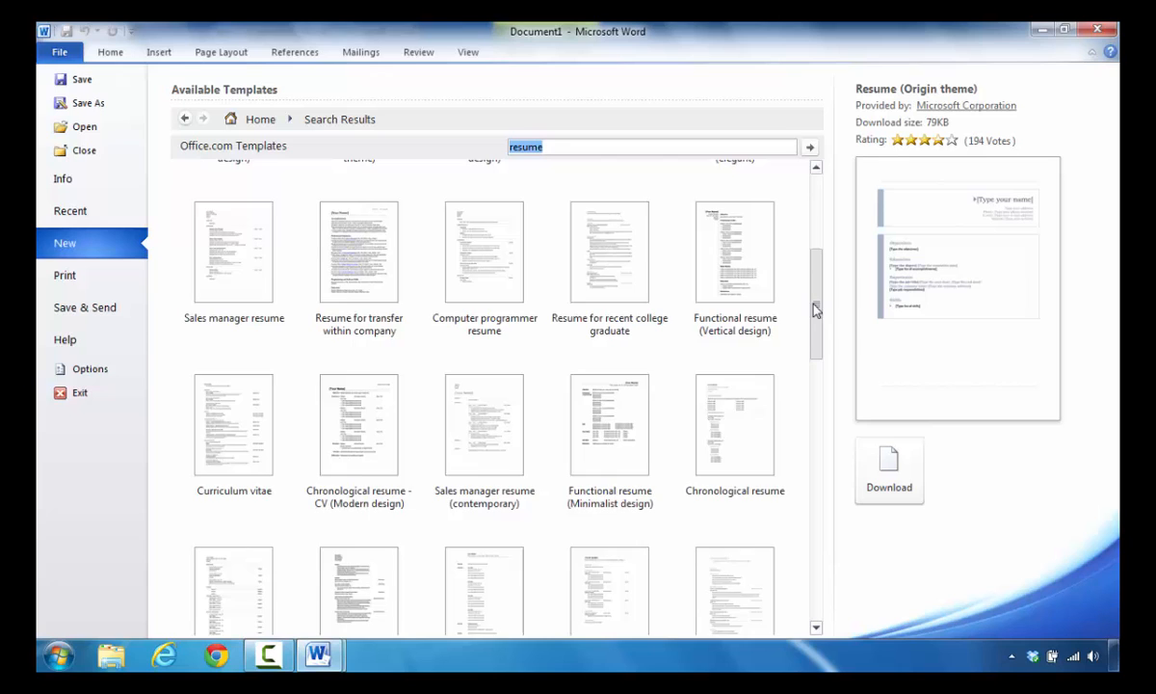
scroll("up", 3)
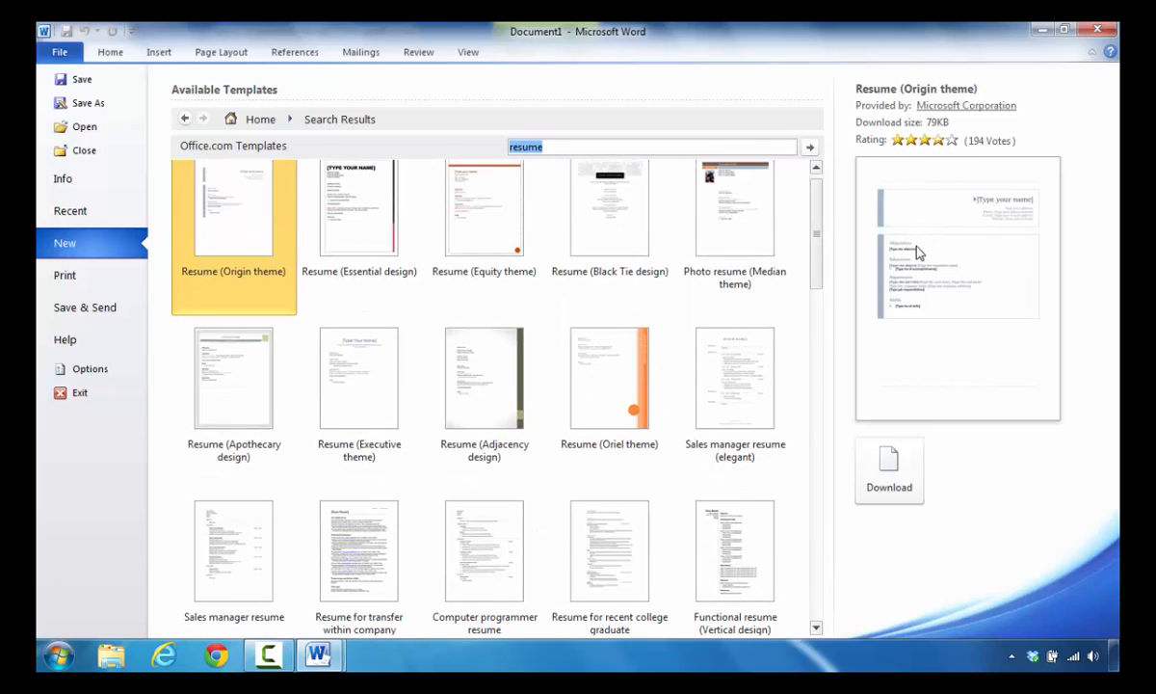
mouse_move(888, 487)
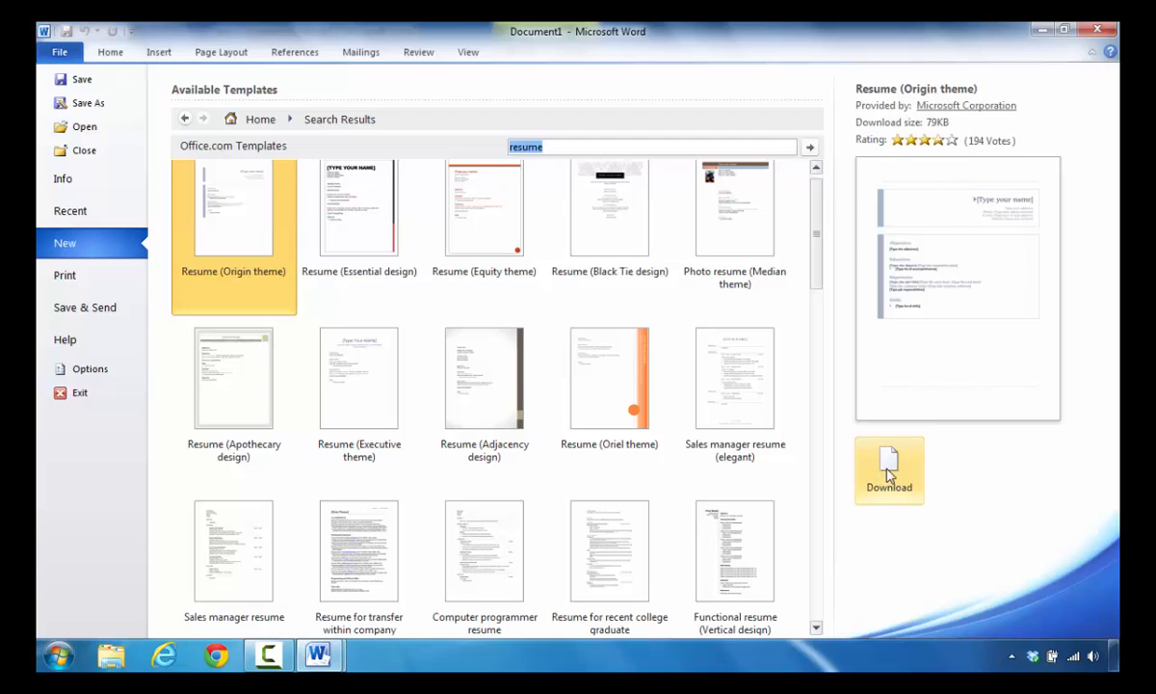
mouse_move(921, 146)
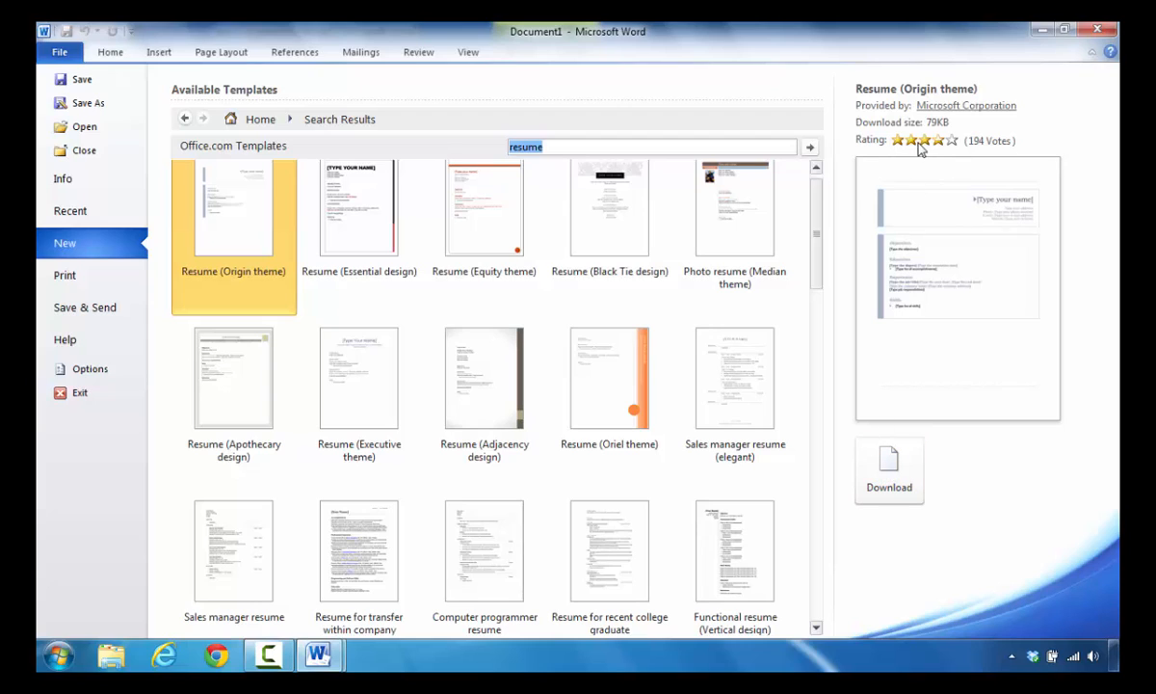
mouse_move(925, 154)
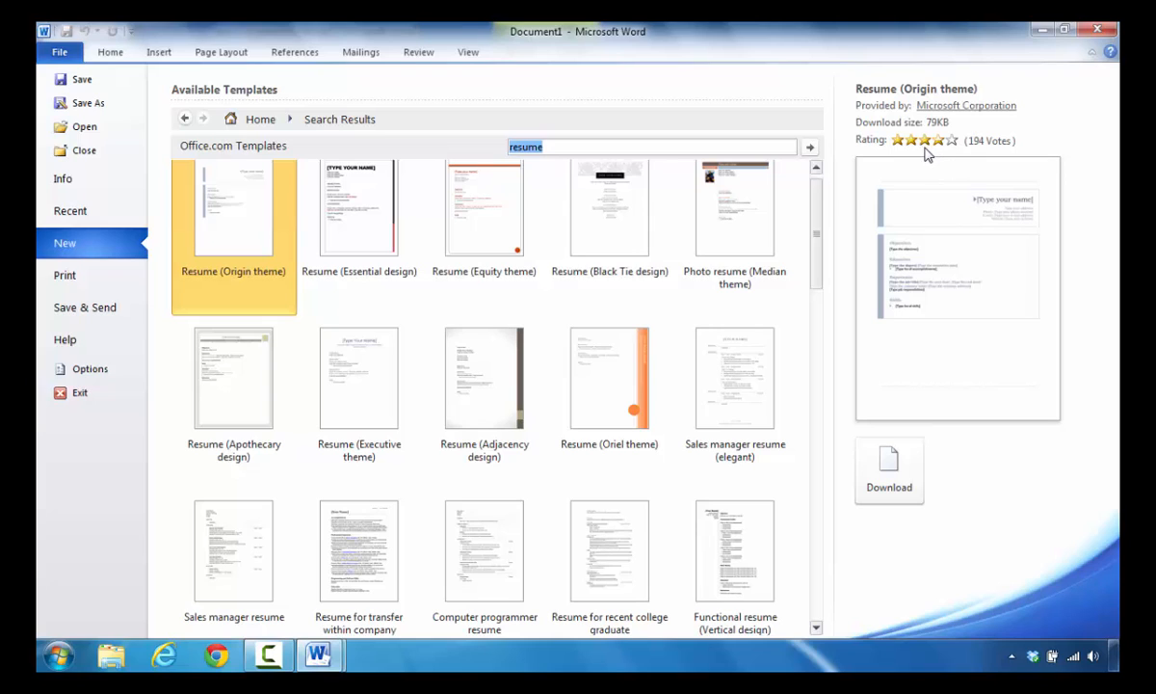
left_click(609, 207)
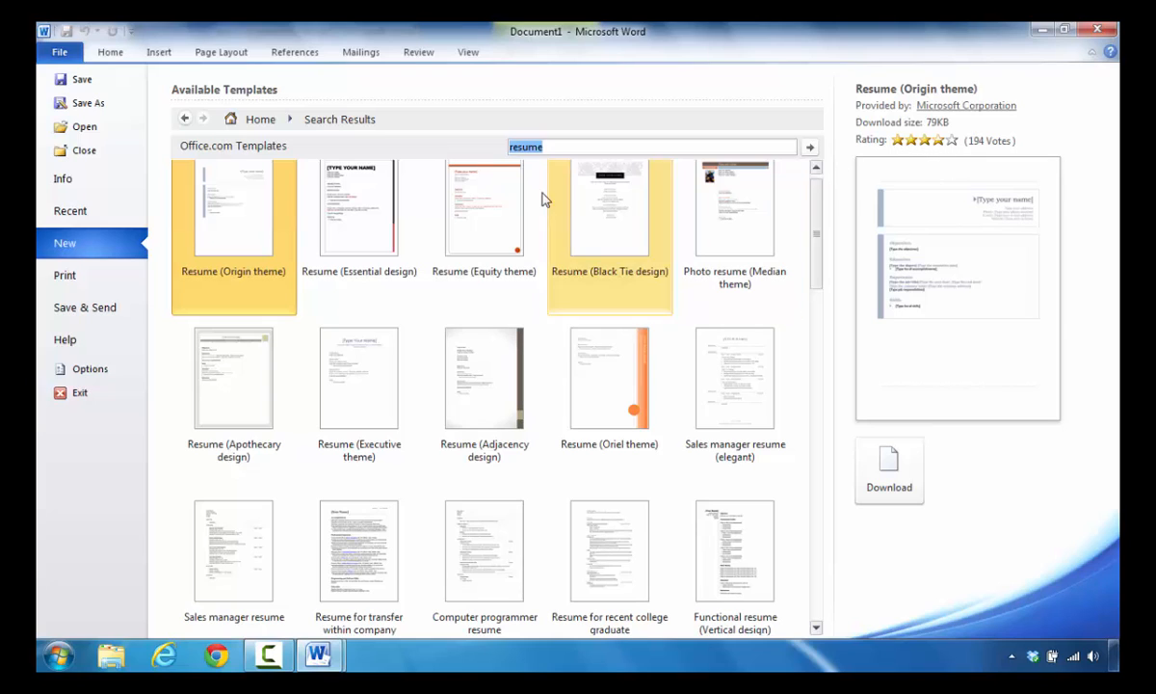
Preview the Sales manager resume (elegant) template, showing 32KB and 39 votes.
left_click(609, 378)
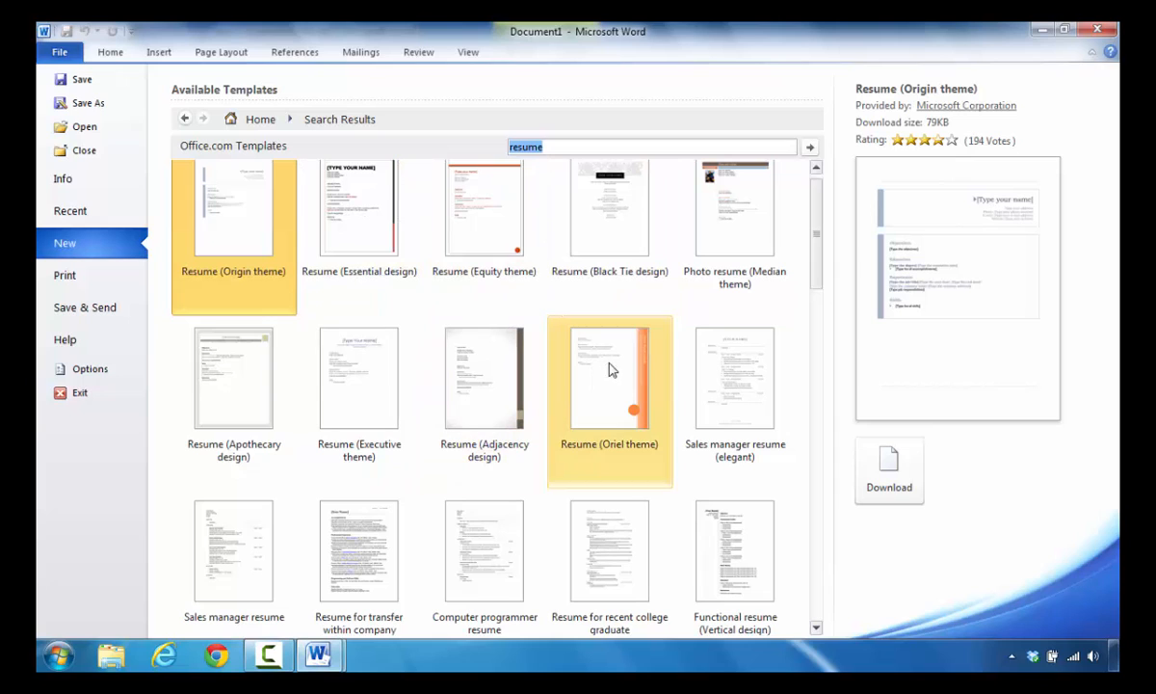
left_click(734, 377)
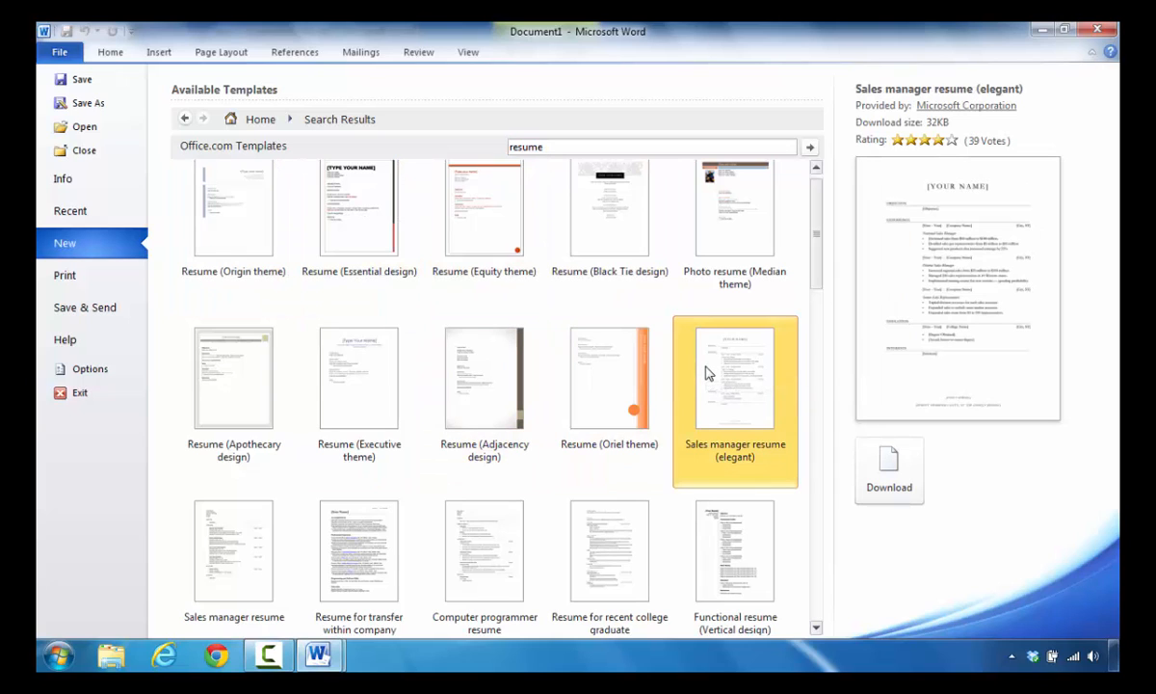
mouse_move(952, 154)
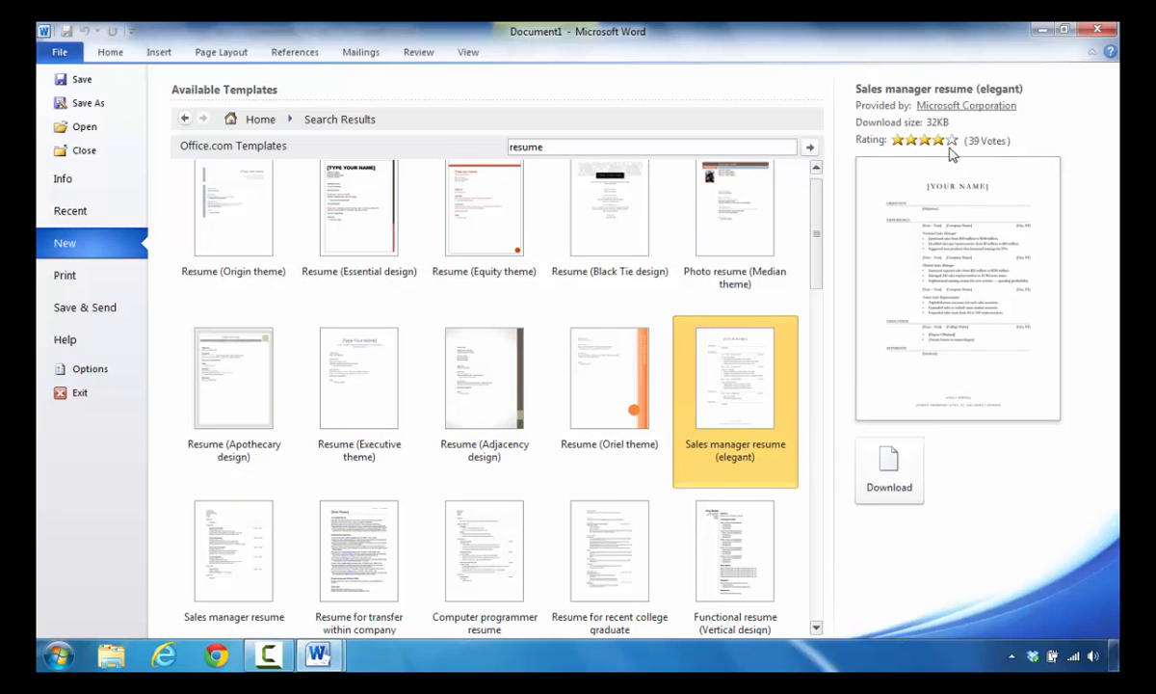
mouse_move(930, 156)
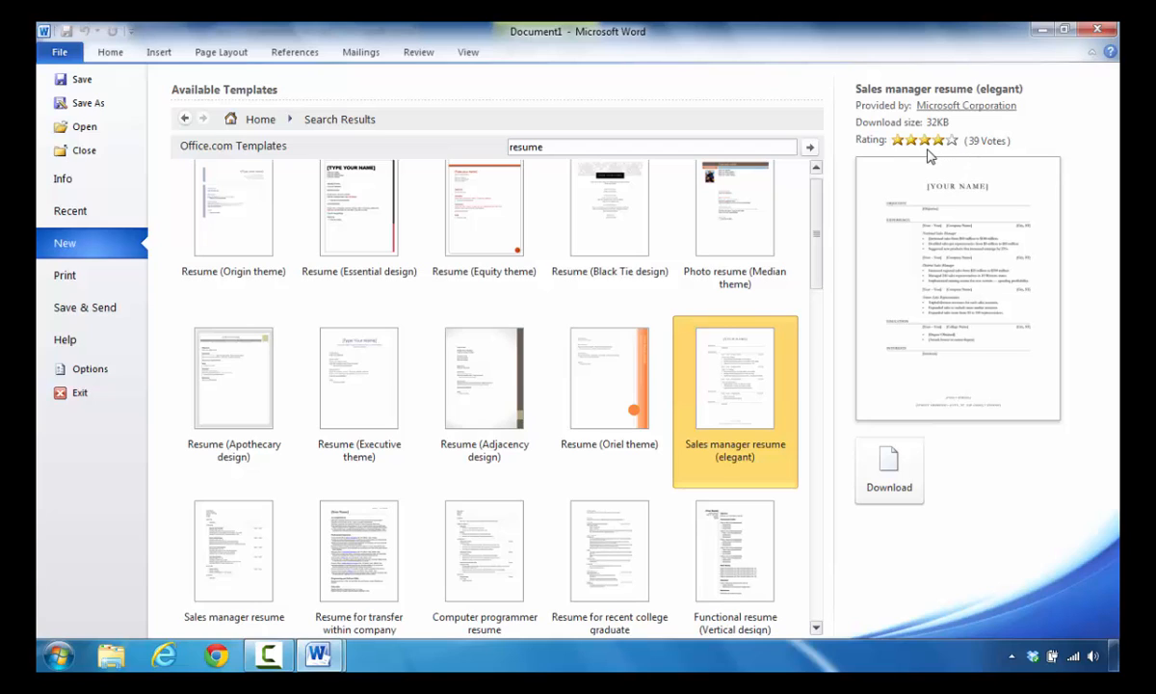
mouse_move(922, 156)
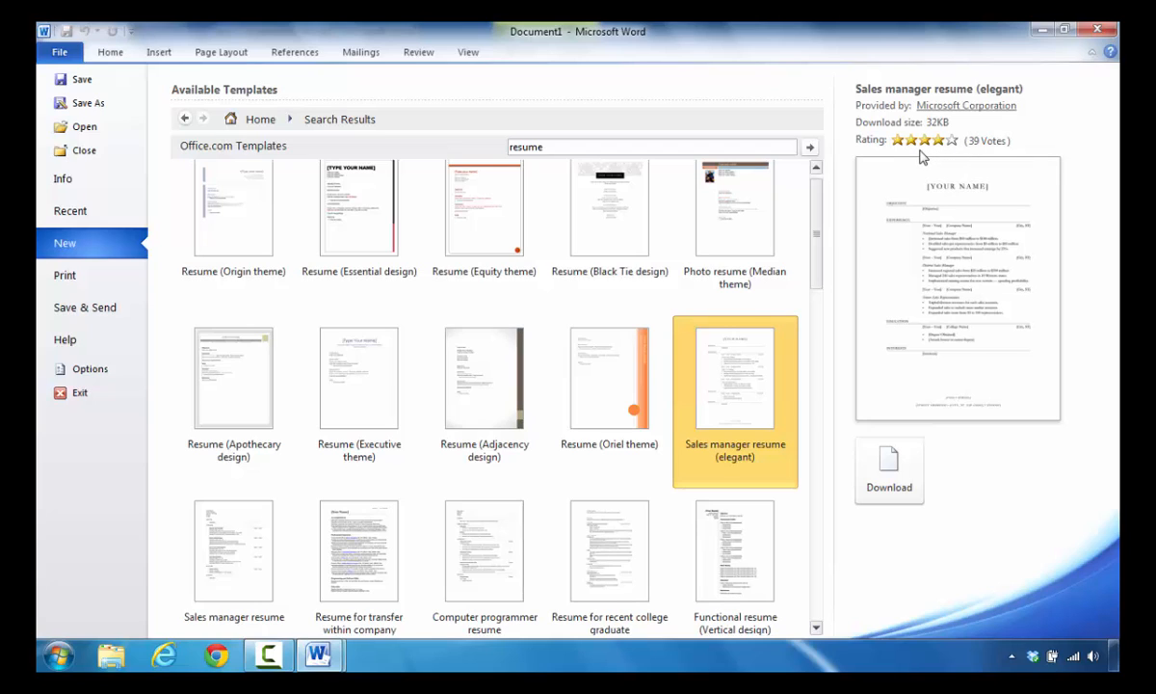